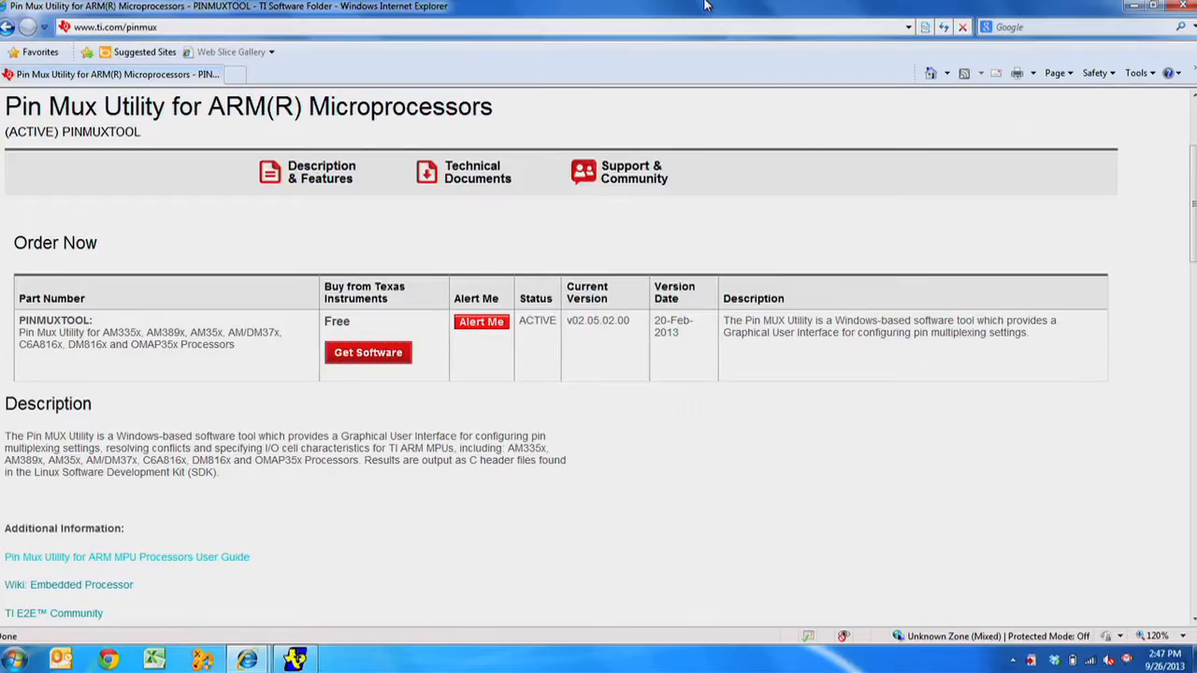
pyautogui.moveTo(438, 358)
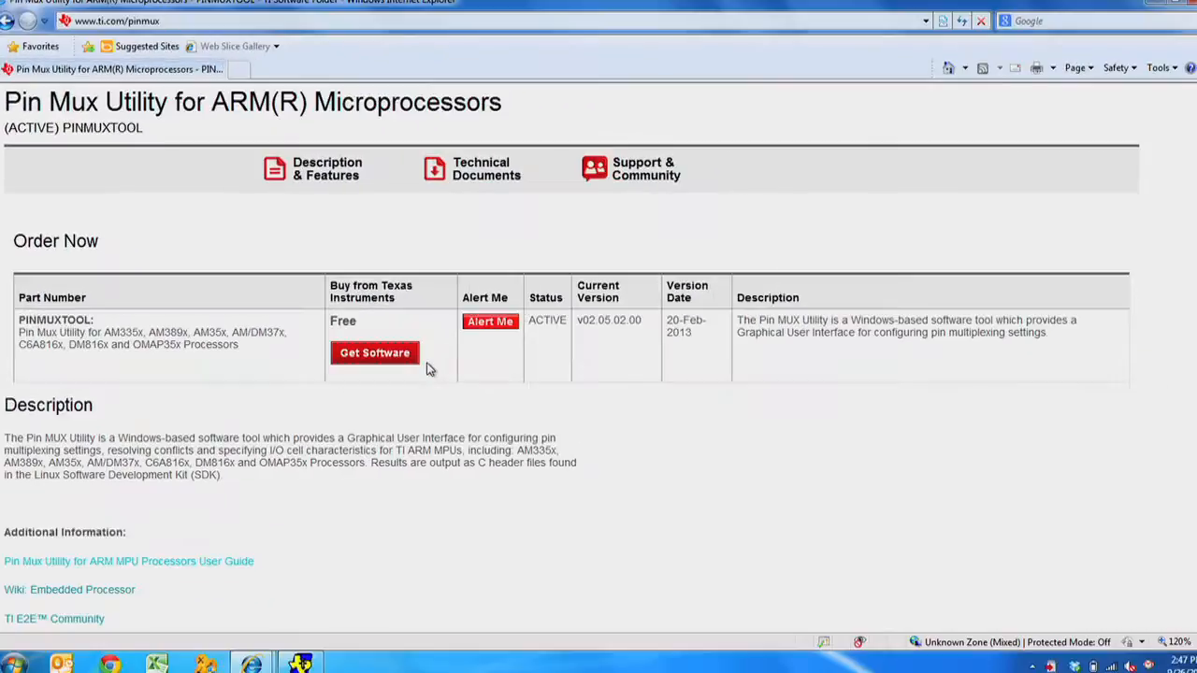
# Follow Get Software to the PinMuxUtility 02_05_02_00 download page
pyautogui.click(374, 352)
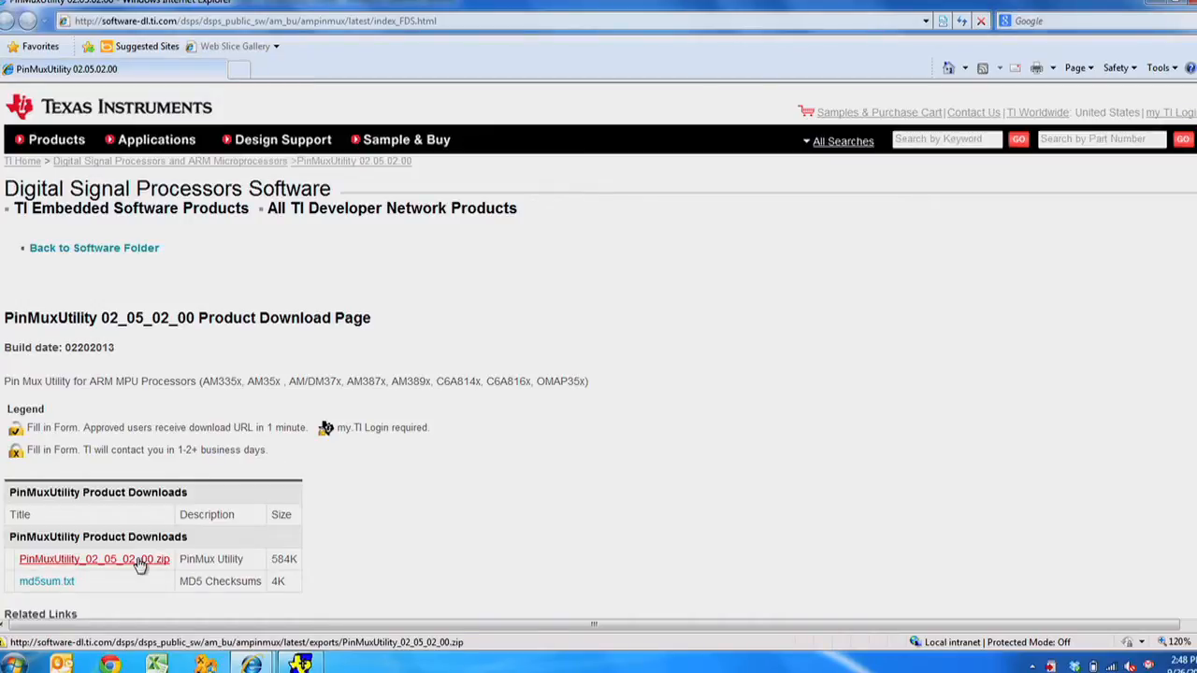
# Download PinMuxUtility_02_05_02_00.zip and open the archive from the File Download dialog
pyautogui.click(93, 558)
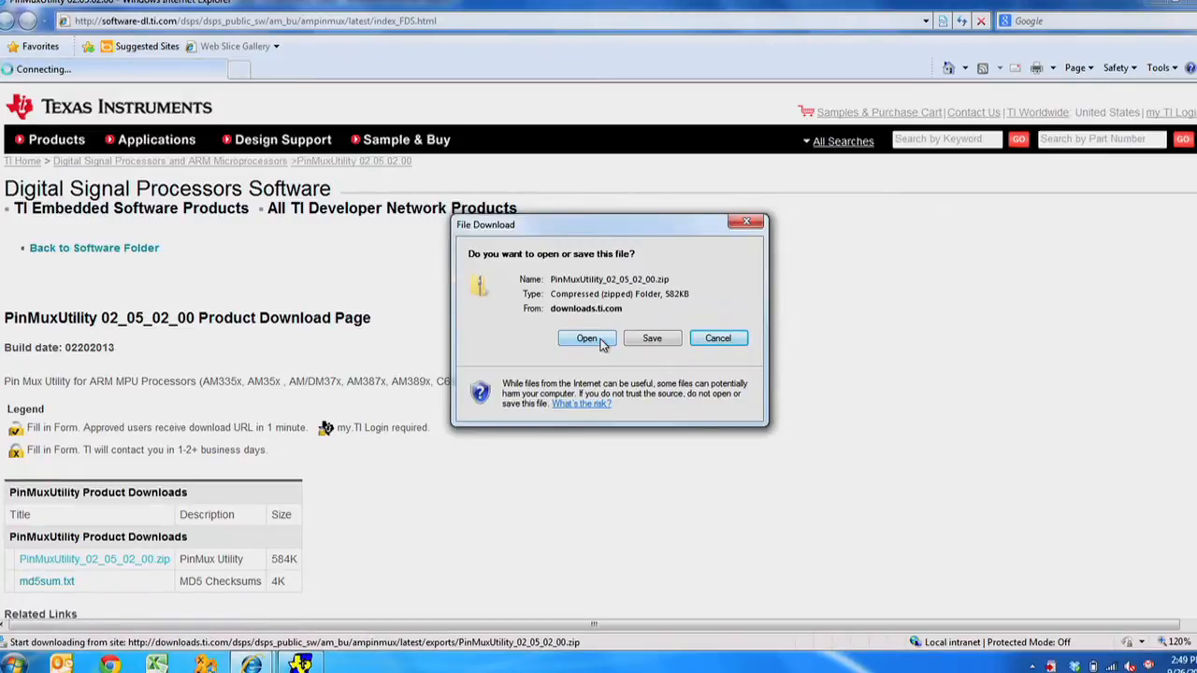
pyautogui.click(588, 339)
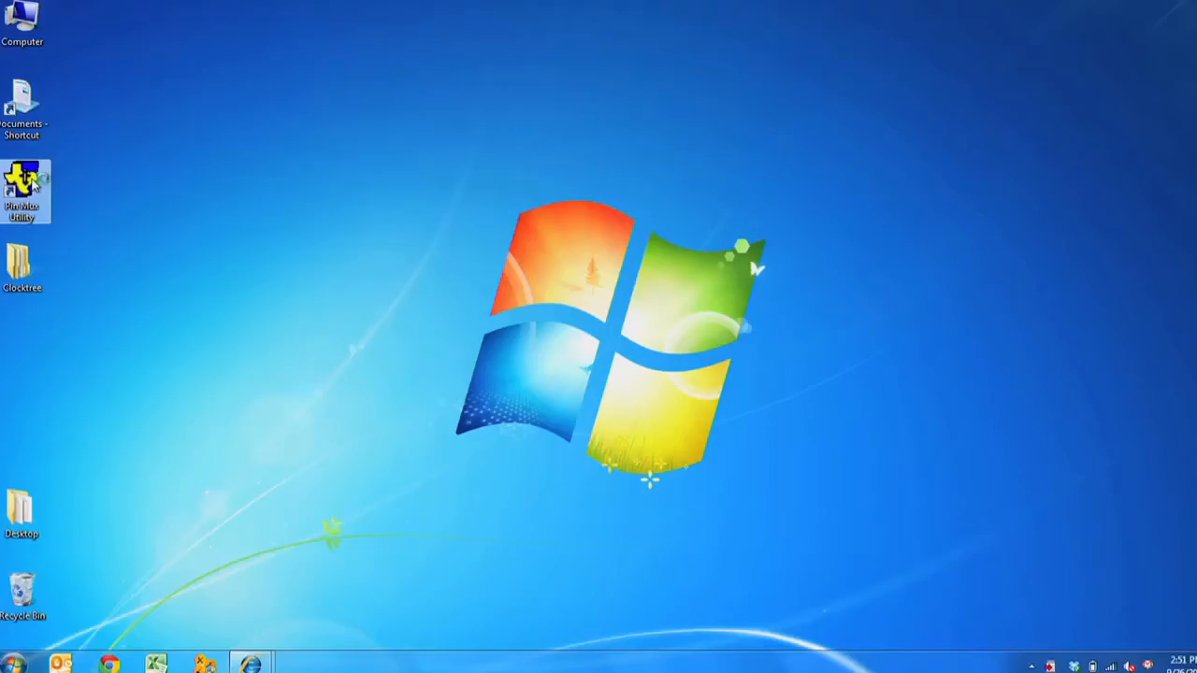
# Launch Pin Mux Utility as a new AM335x Rev 2.x ZCE design with 3.3V IO power
pyautogui.doubleClick(23, 191)
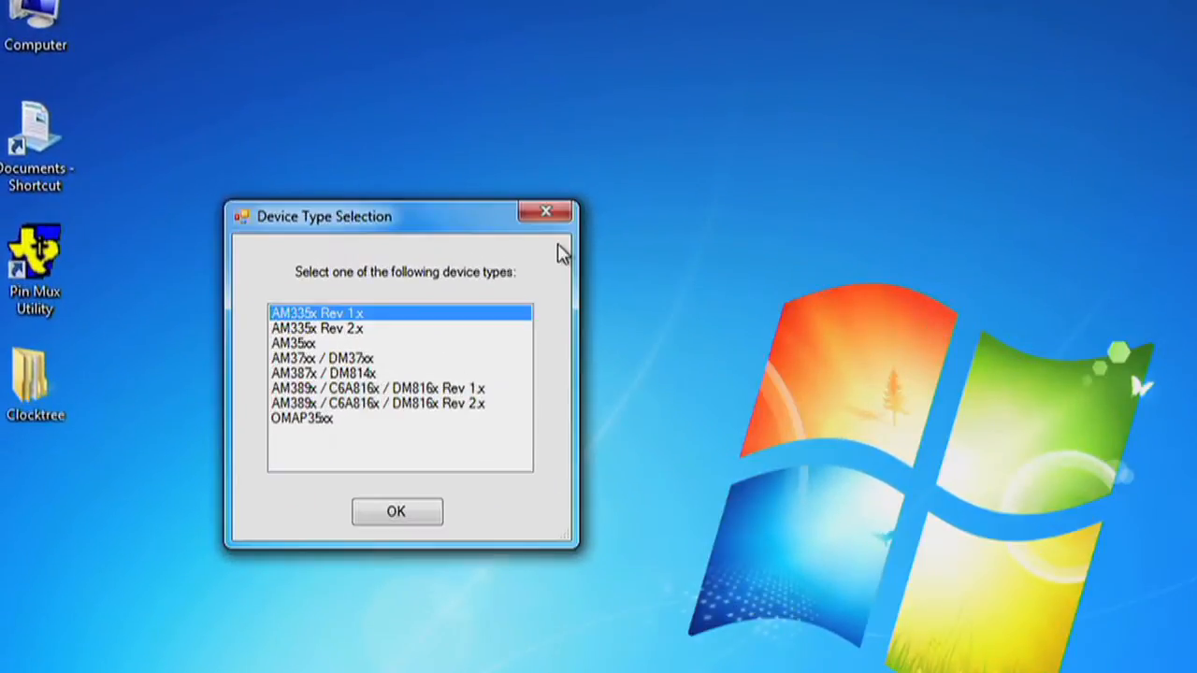
pyautogui.click(318, 329)
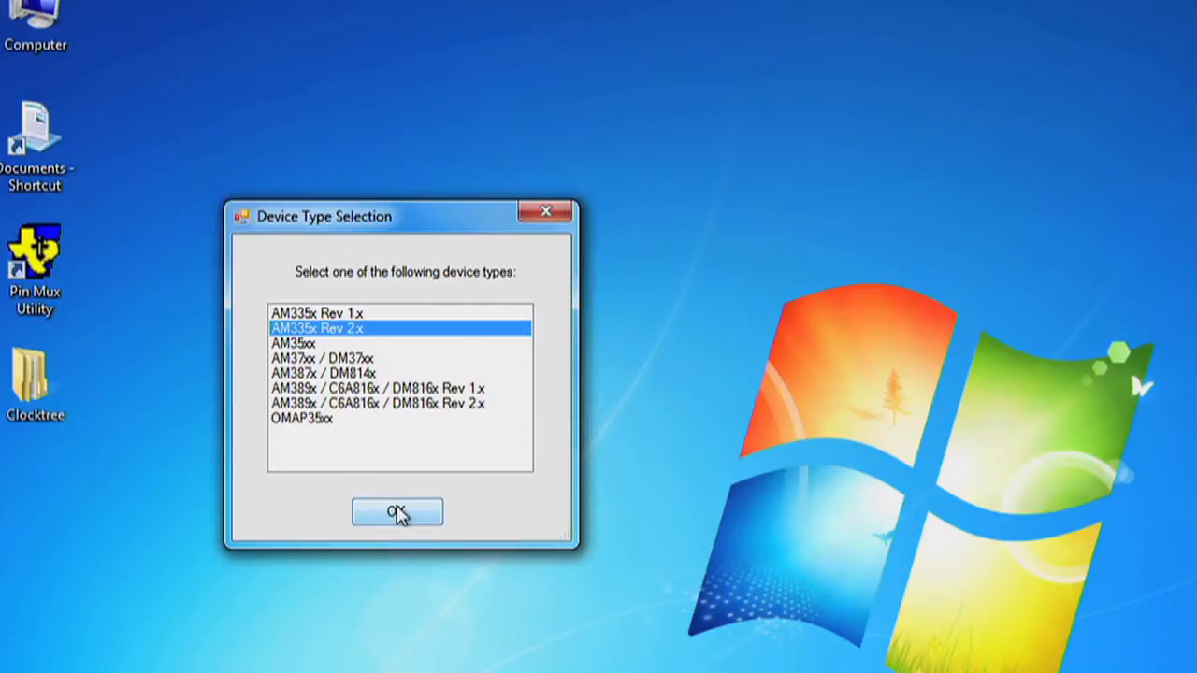
pyautogui.click(397, 513)
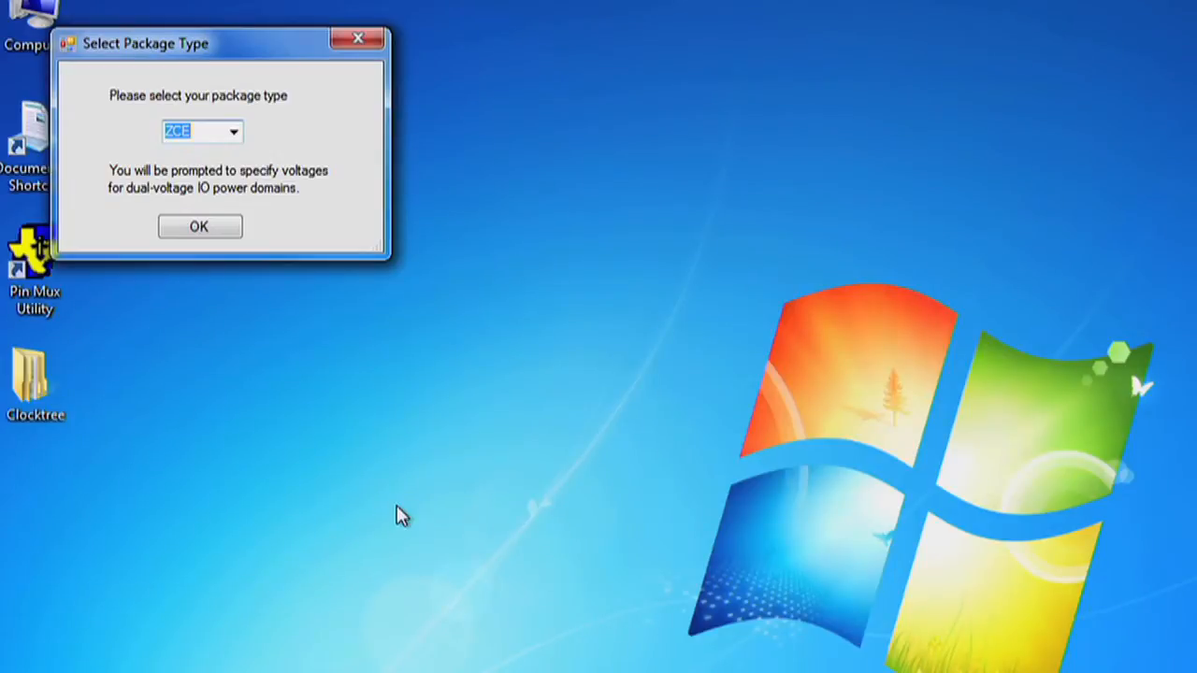
pyautogui.moveTo(310, 213)
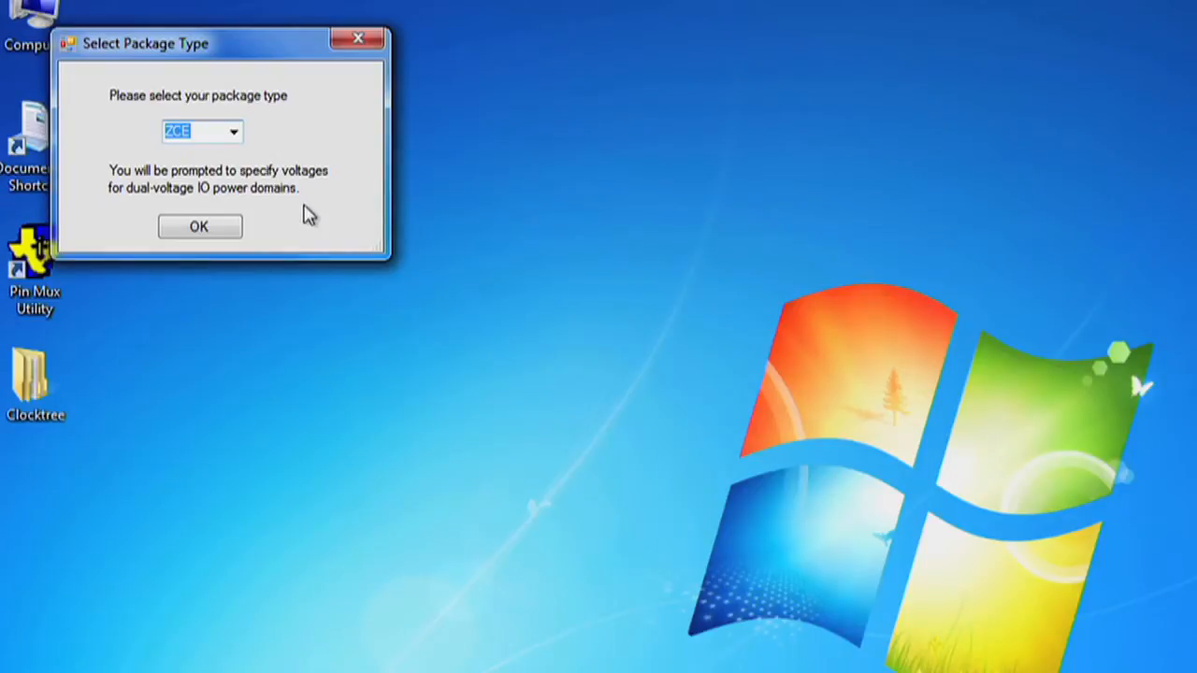
pyautogui.click(198, 227)
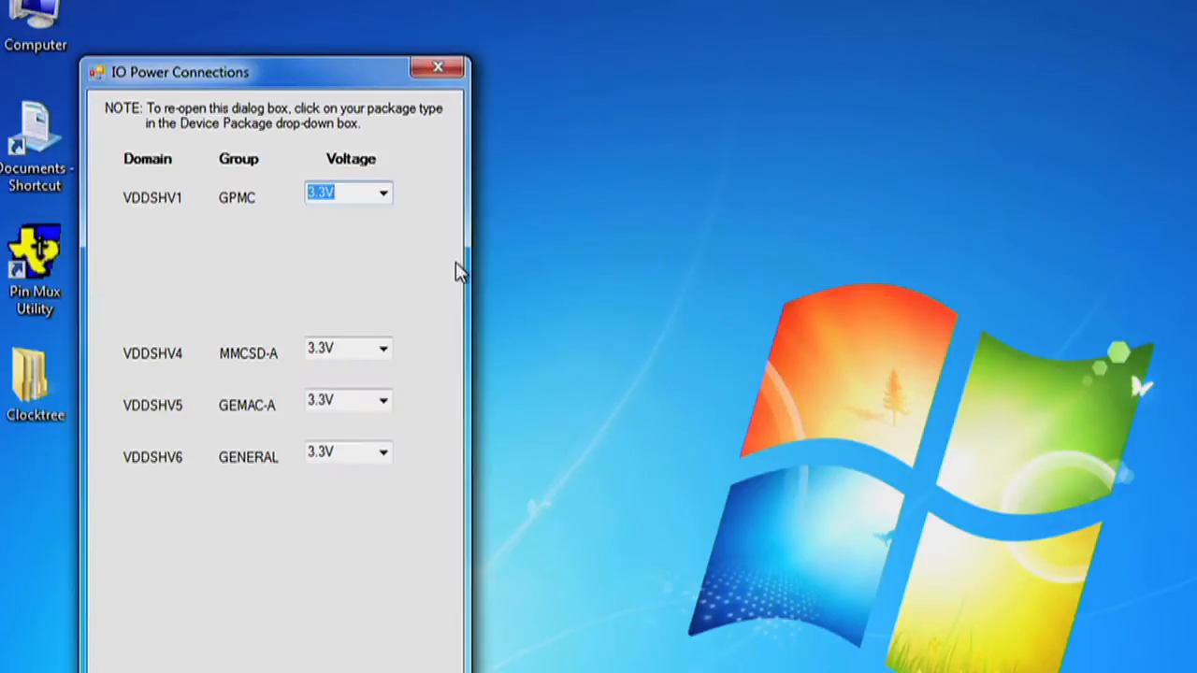
pyautogui.moveTo(335, 570)
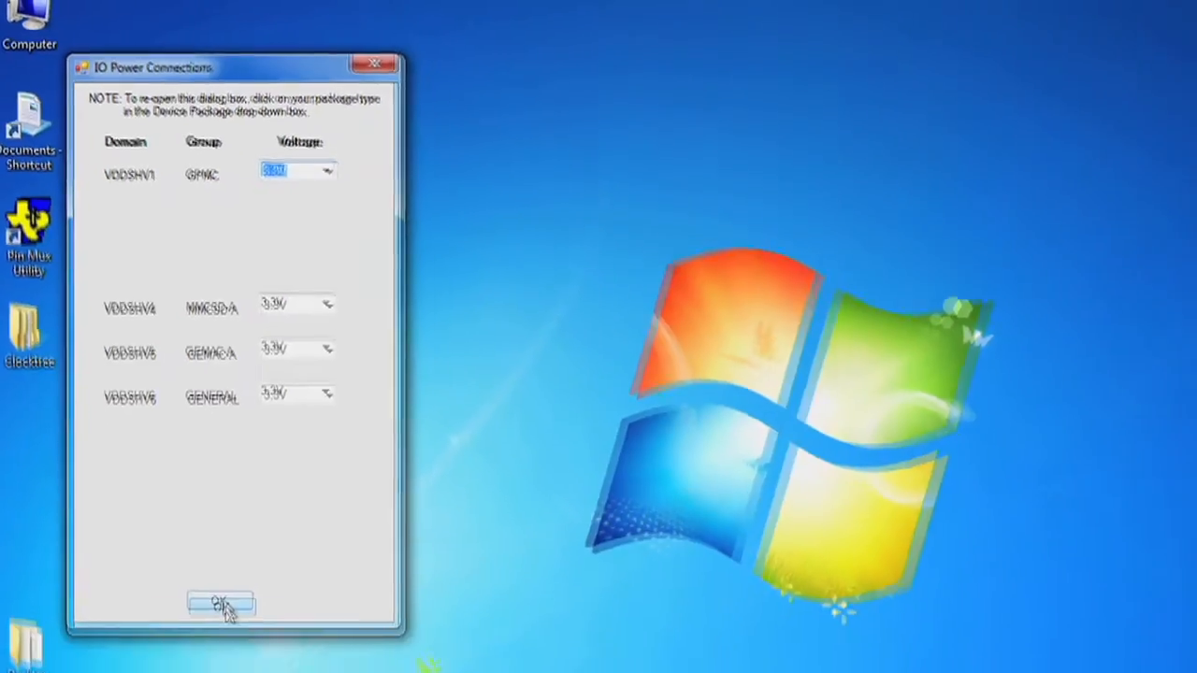
pyautogui.click(220, 606)
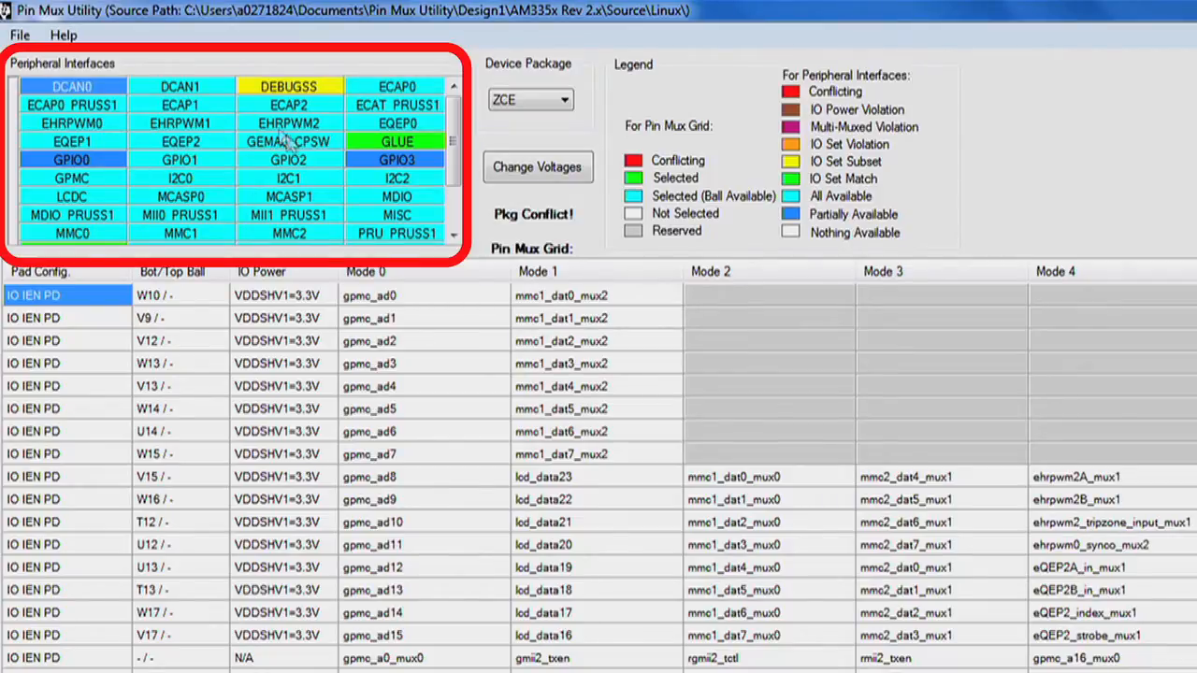
pyautogui.moveTo(223, 148)
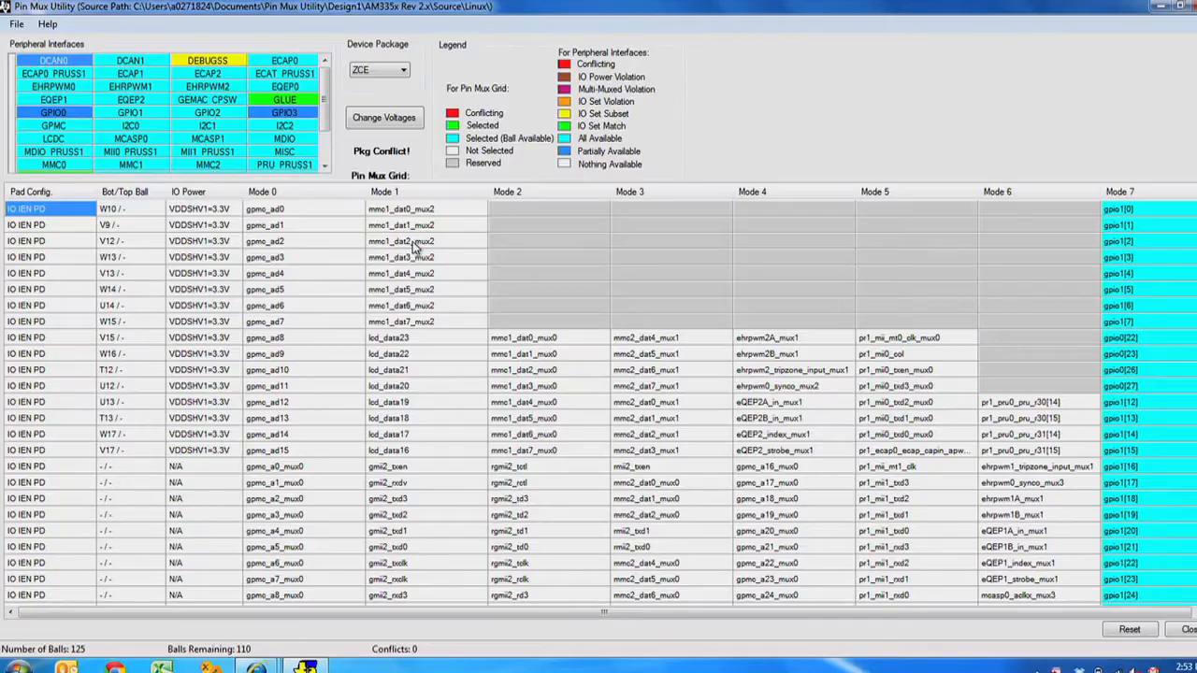
pyautogui.moveTo(360, 400)
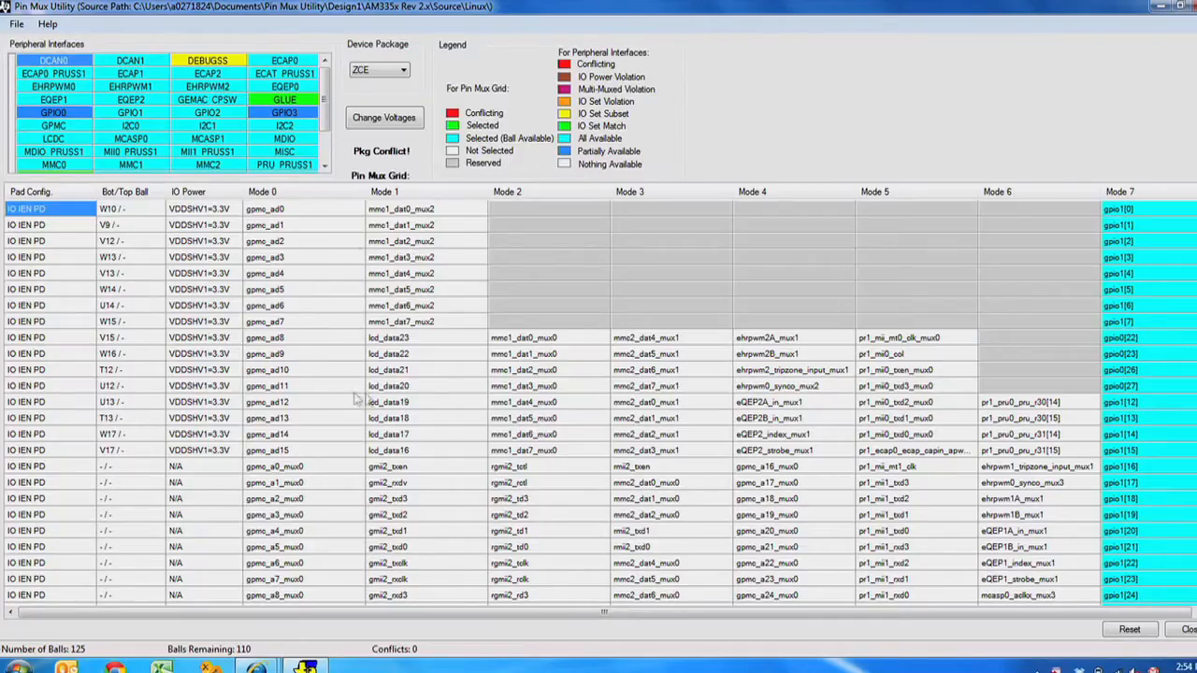
pyautogui.moveTo(356, 258)
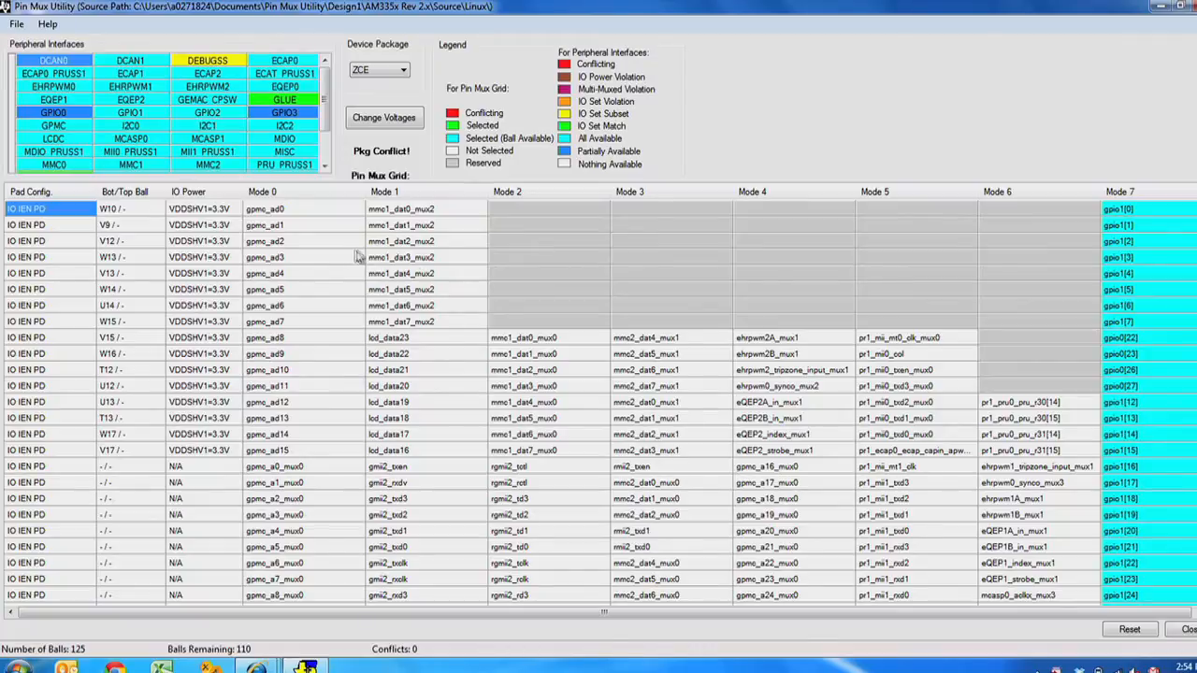
pyautogui.moveTo(442, 392)
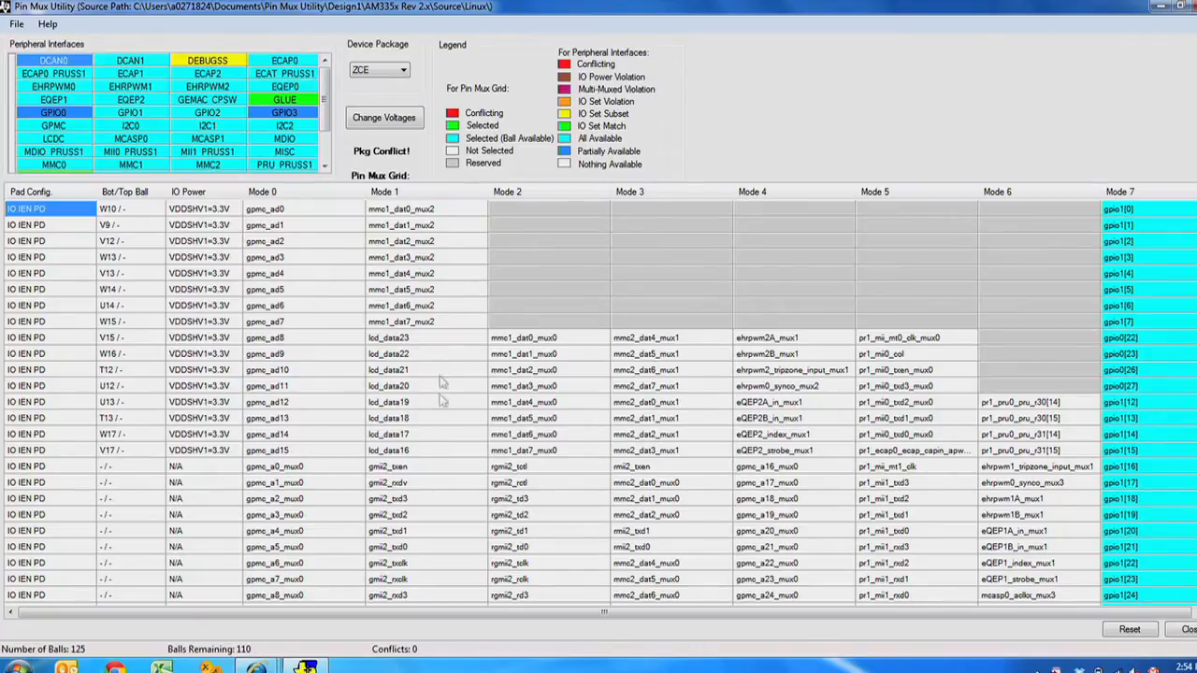
pyautogui.moveTo(330, 404)
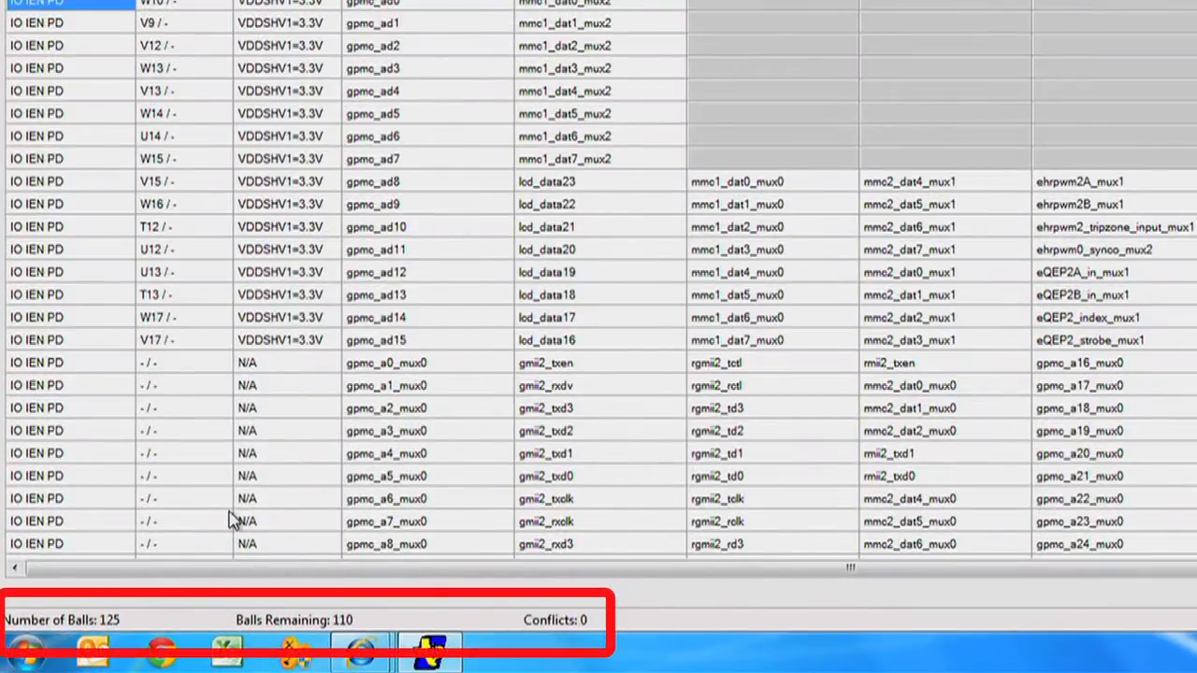
pyautogui.moveTo(490, 625)
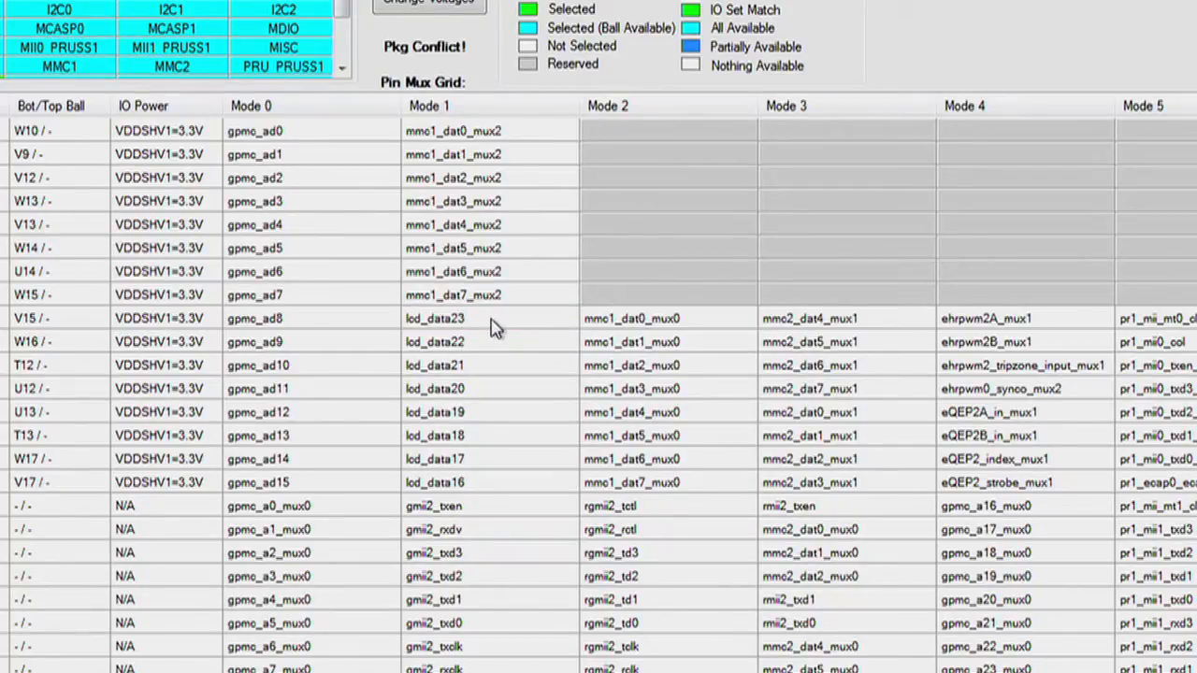
pyautogui.moveTo(485, 321)
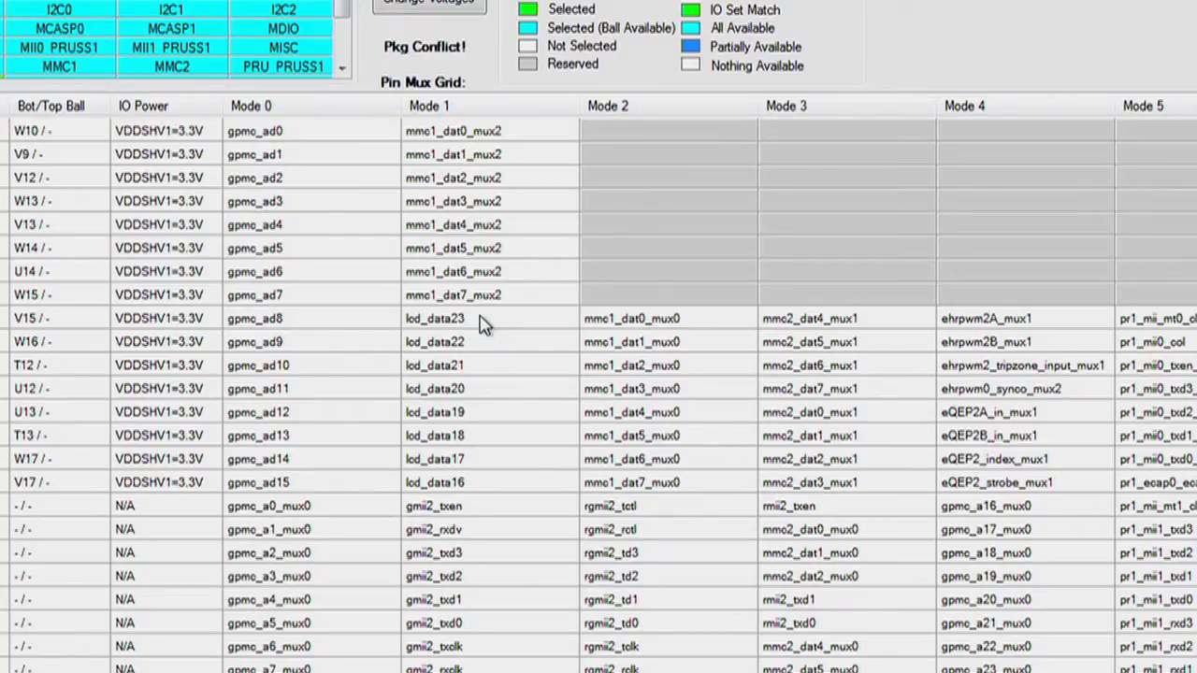
# Make the Mode 1 lcd_data16–lcd_data23 cells the selected mux modes on balls V15–V17
pyautogui.moveTo(483, 318); pyautogui.dragTo(483, 434)
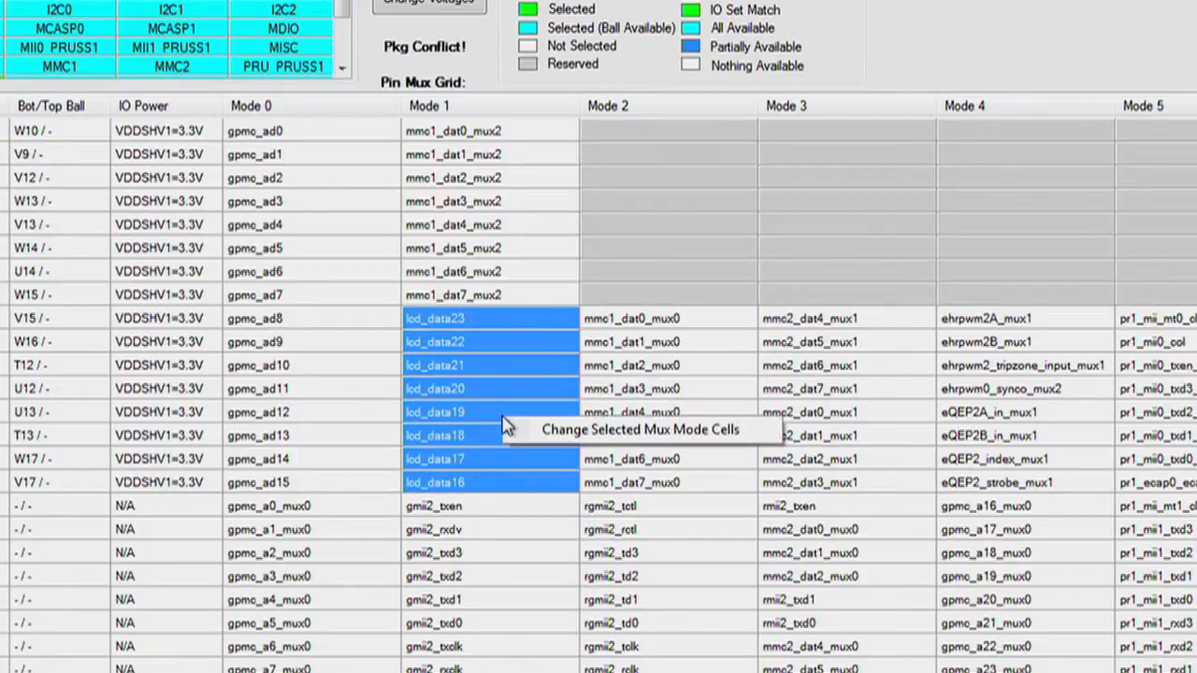
pyautogui.moveTo(545, 441)
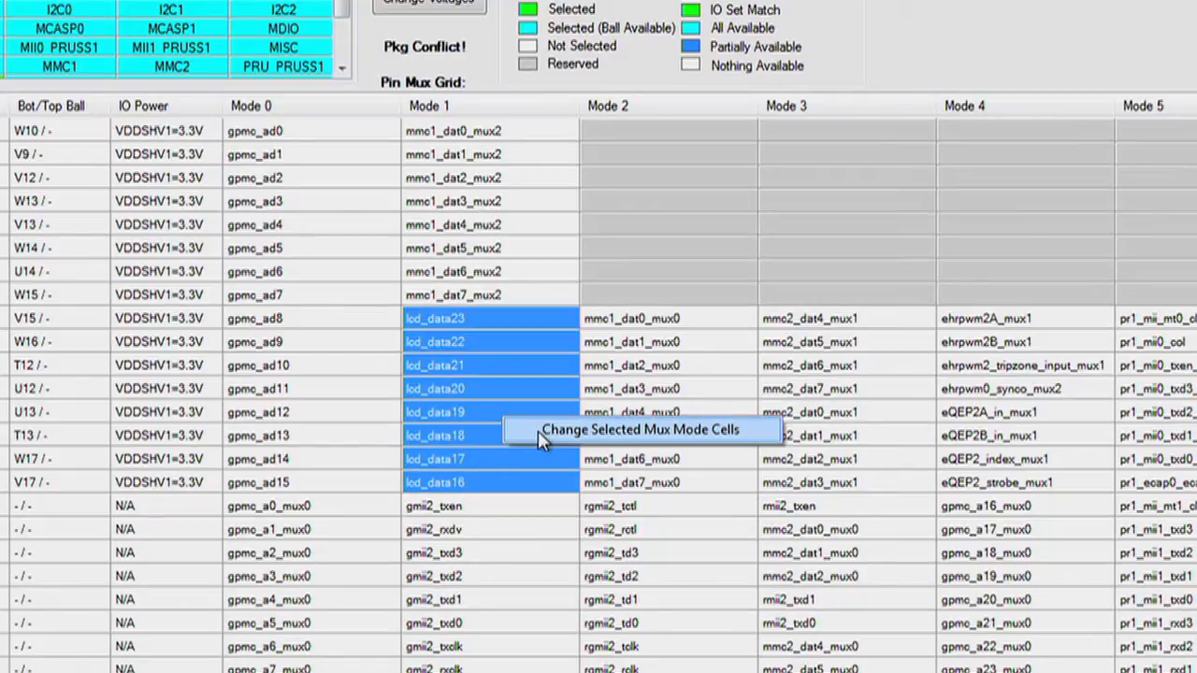
pyautogui.click(643, 428)
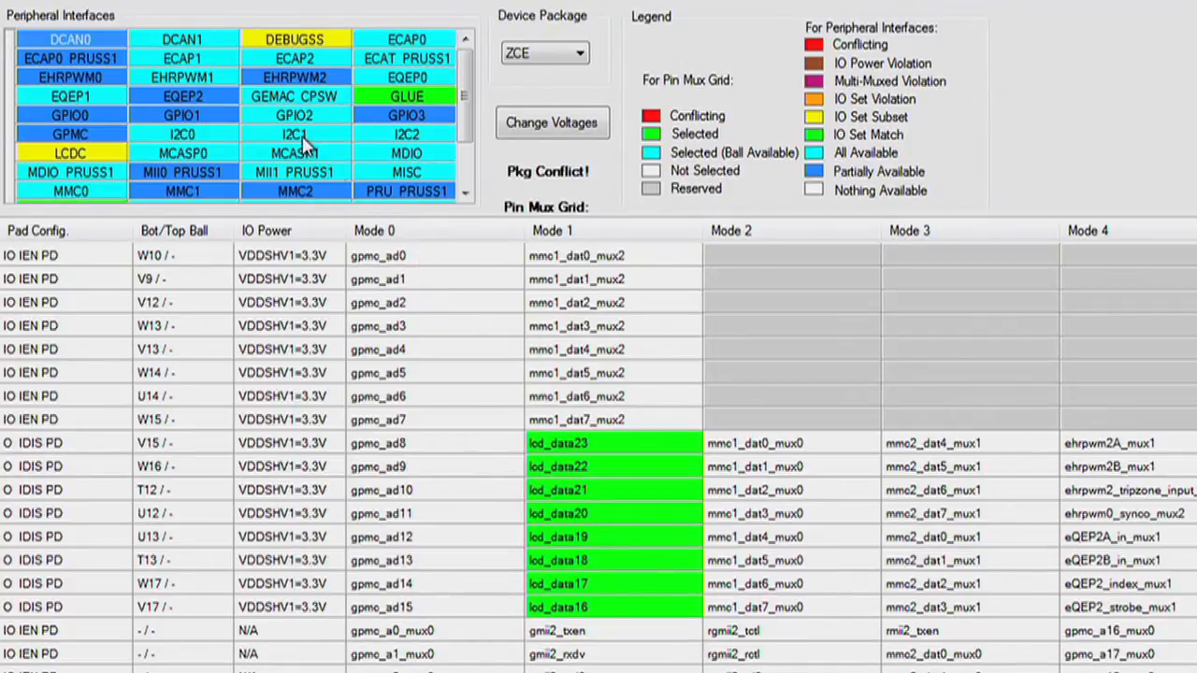
pyautogui.moveTo(308, 146)
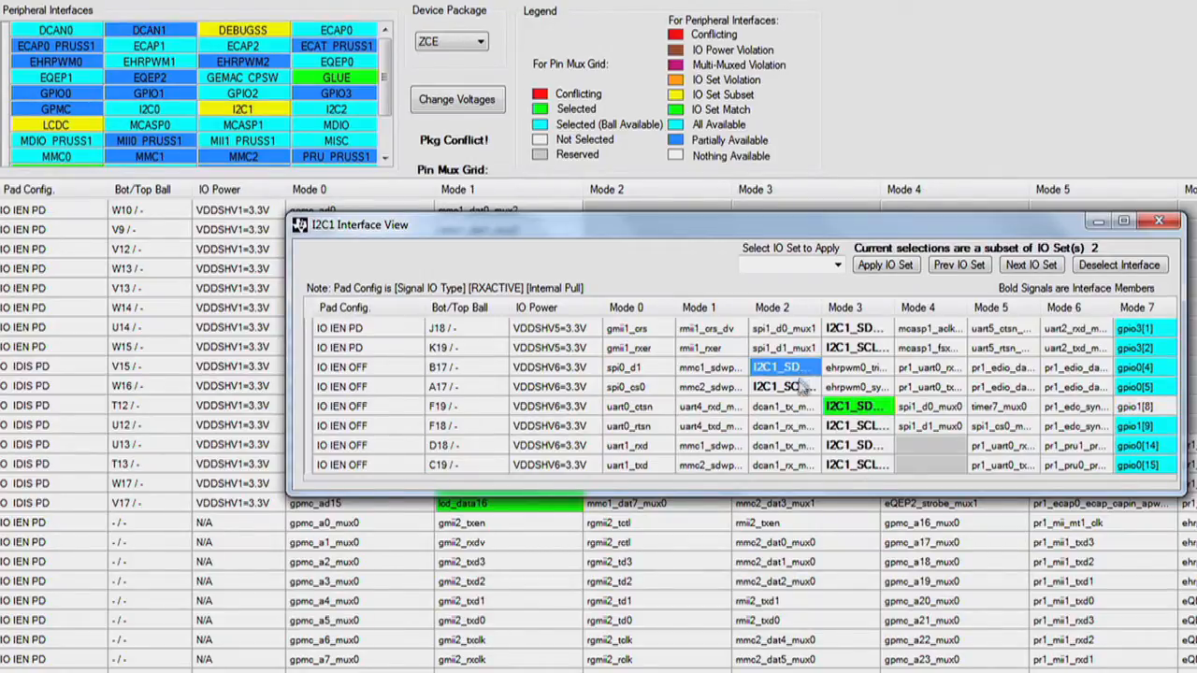
# Select the I2C1 SDA cell in the I2C1 Interface View and close the view
pyautogui.click(782, 367)
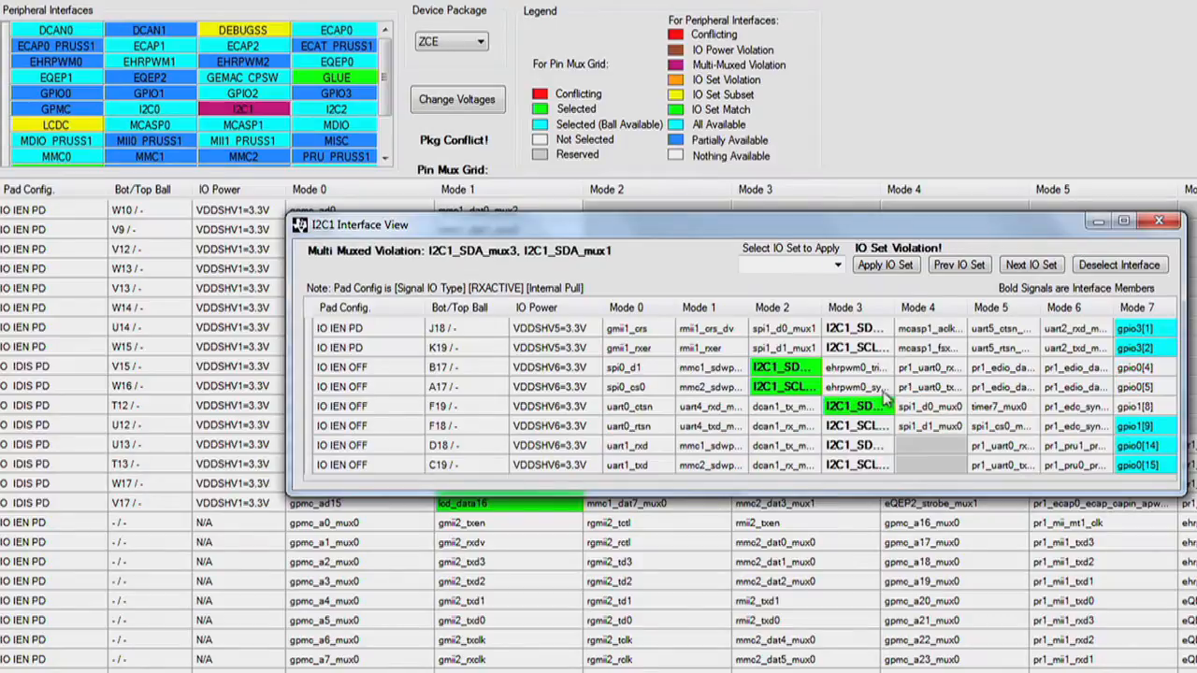
pyautogui.click(1160, 224)
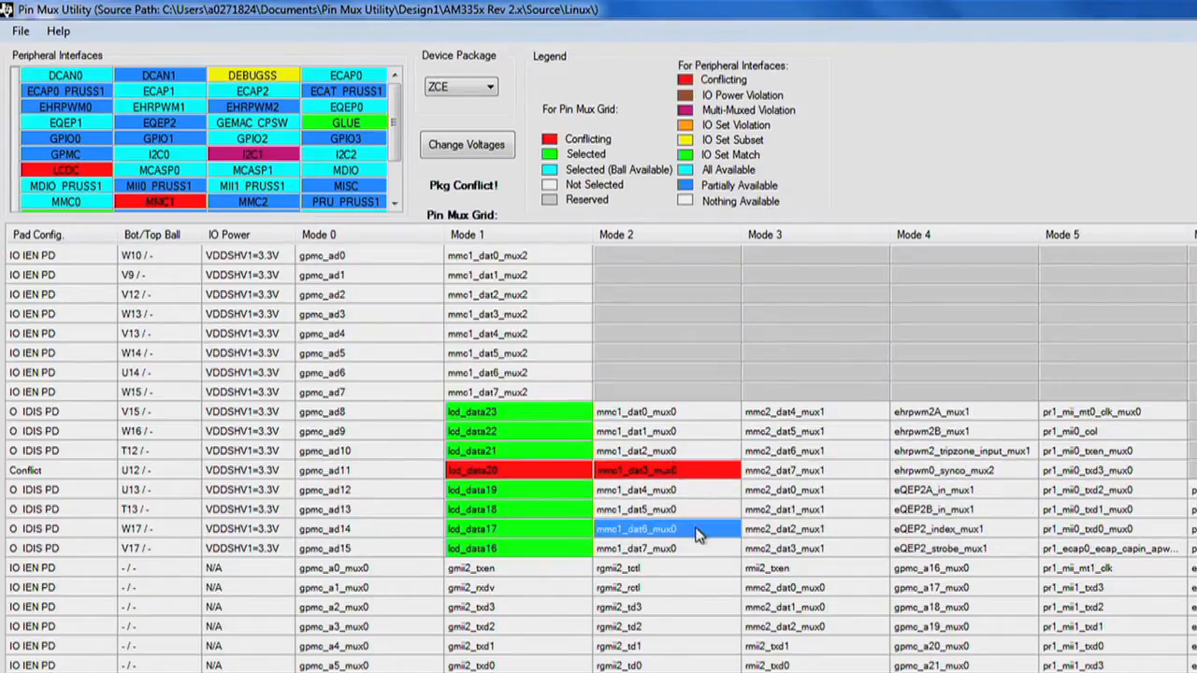
# Select mmc1_dat6_mux0 on V17 and the mmc2 data mux cells, clearing the U12 conflict
pyautogui.click(636, 528)
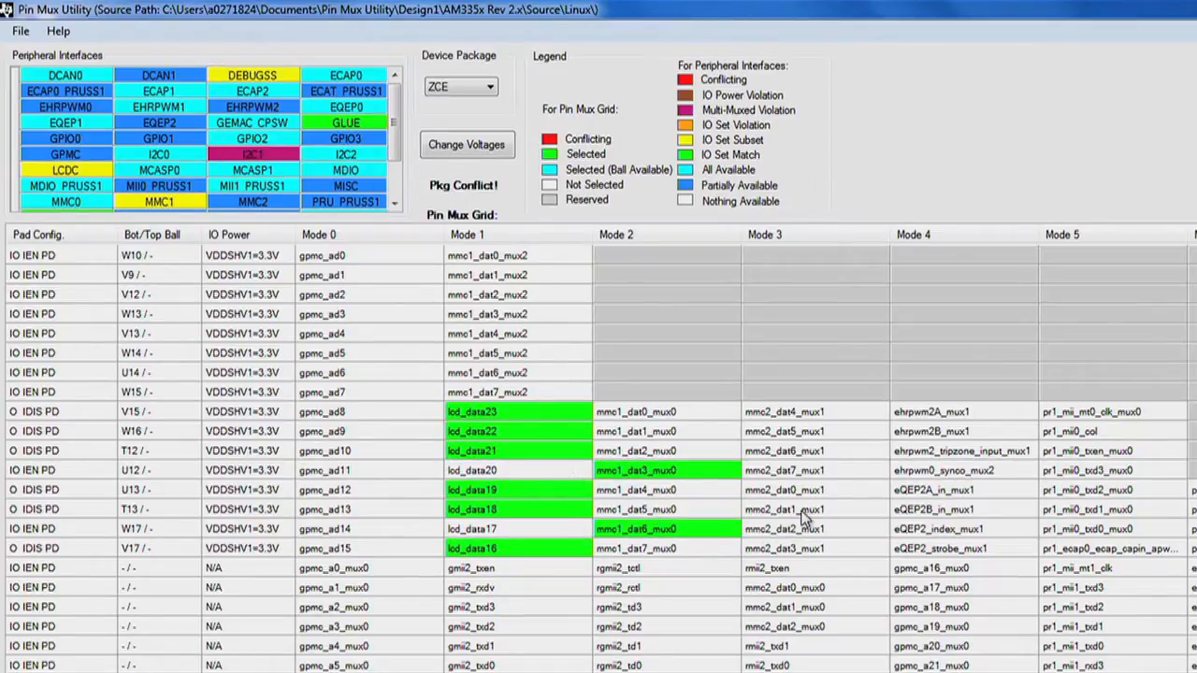
pyautogui.click(784, 587)
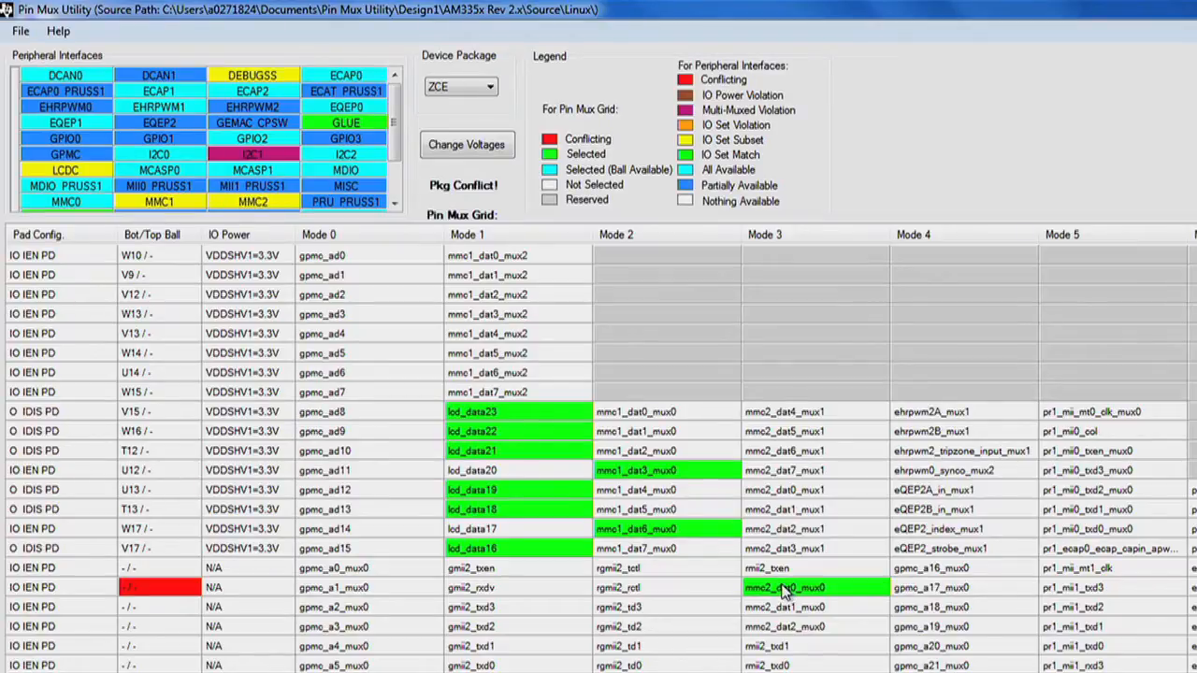
pyautogui.click(813, 587)
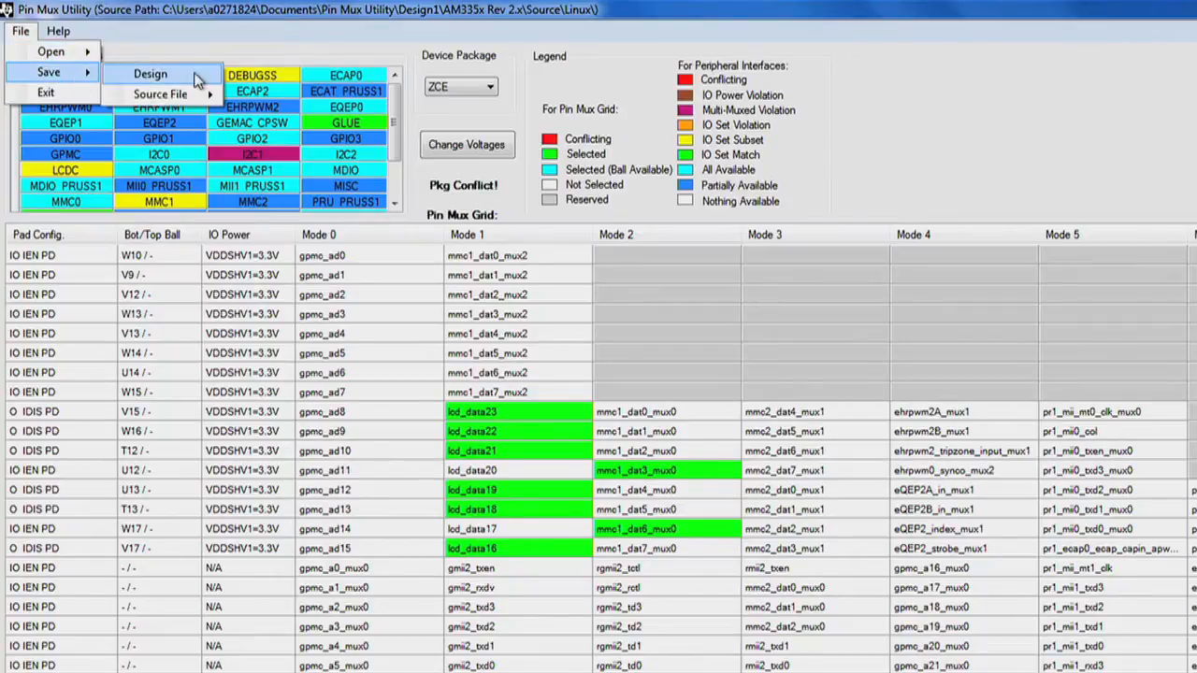
# Save the pin mux design via File > Save > Design
pyautogui.click(161, 94)
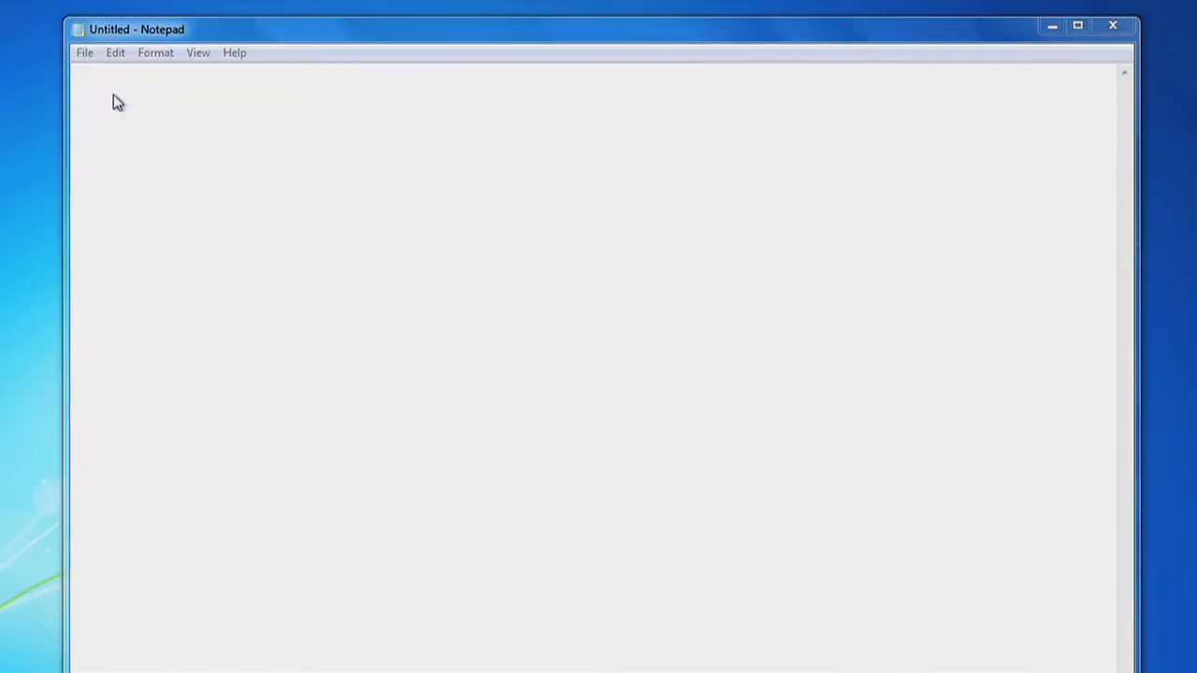
# Load mux1.h from the Desktop with All Files shown and scroll through its CONTROL_PADCONF defines
pyautogui.click(84, 52)
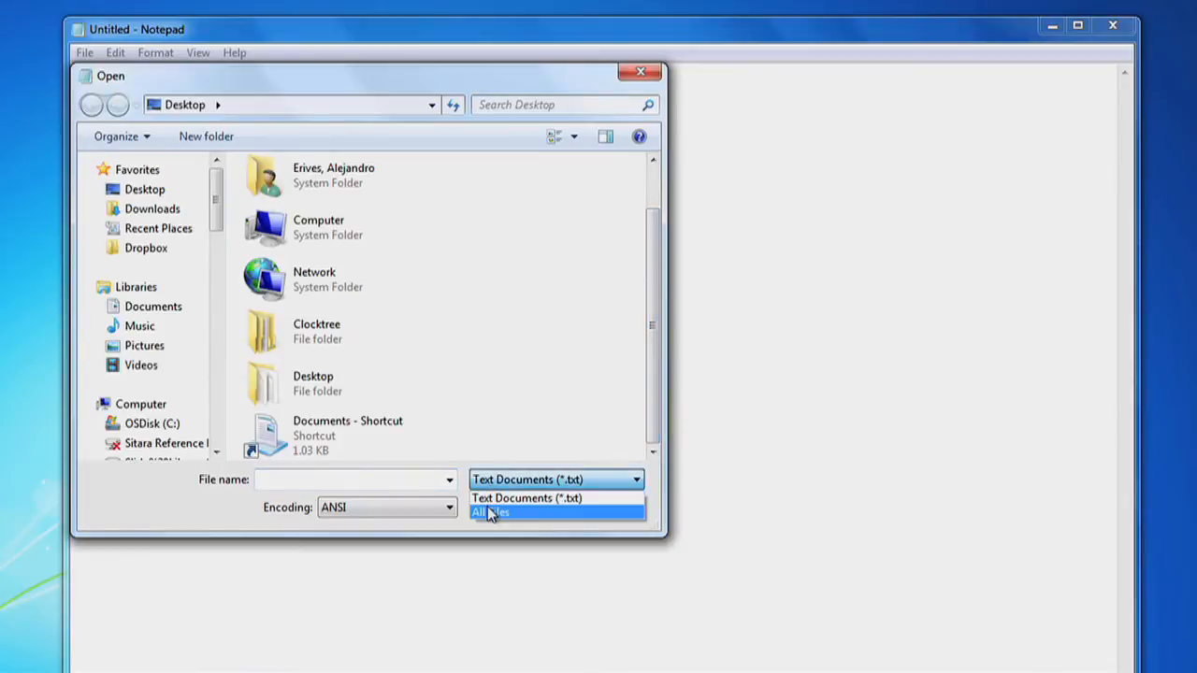
pyautogui.click(491, 512)
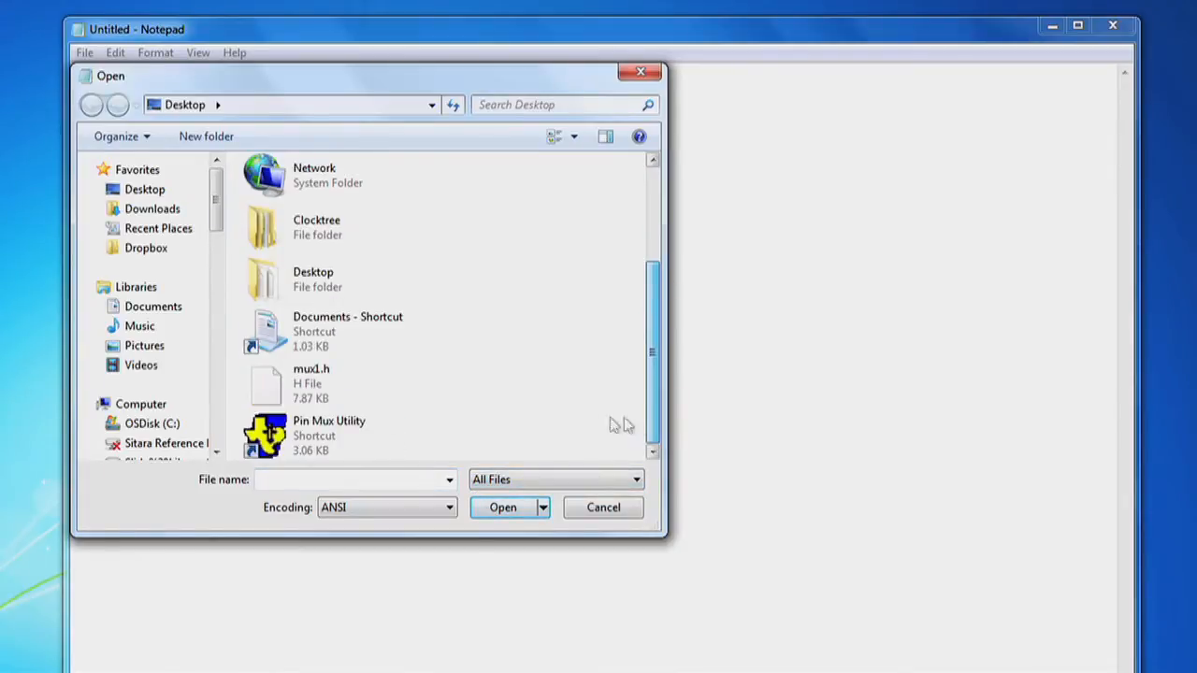
pyautogui.doubleClick(310, 383)
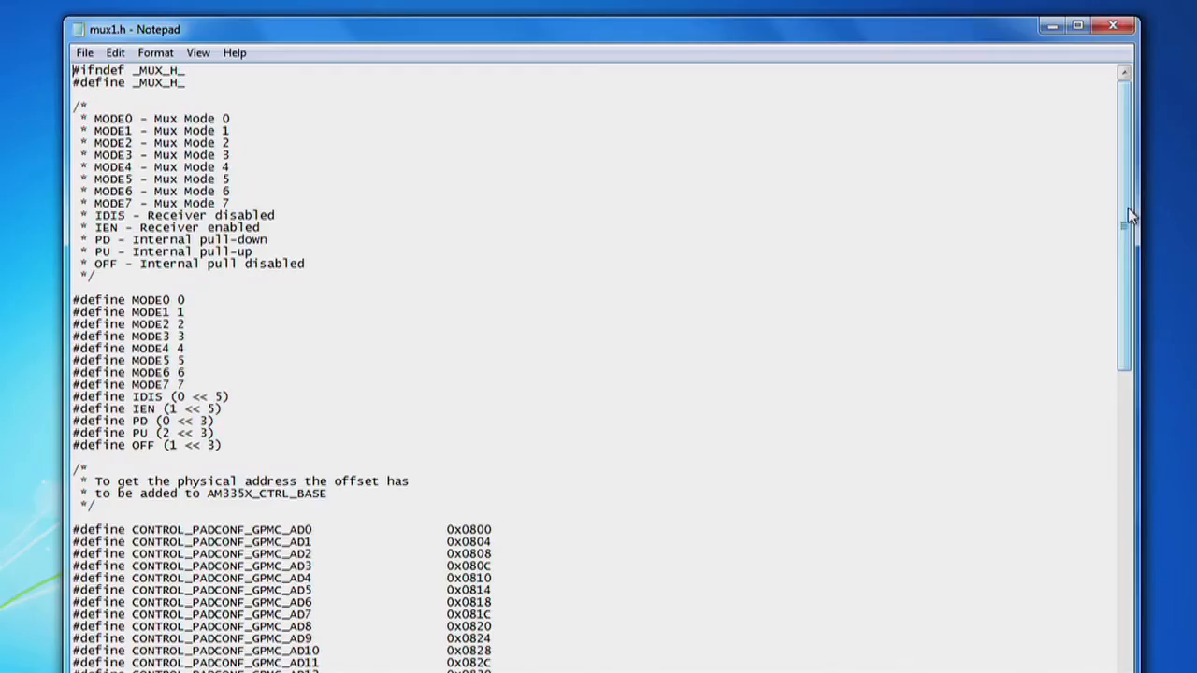
pyautogui.scroll(-3)
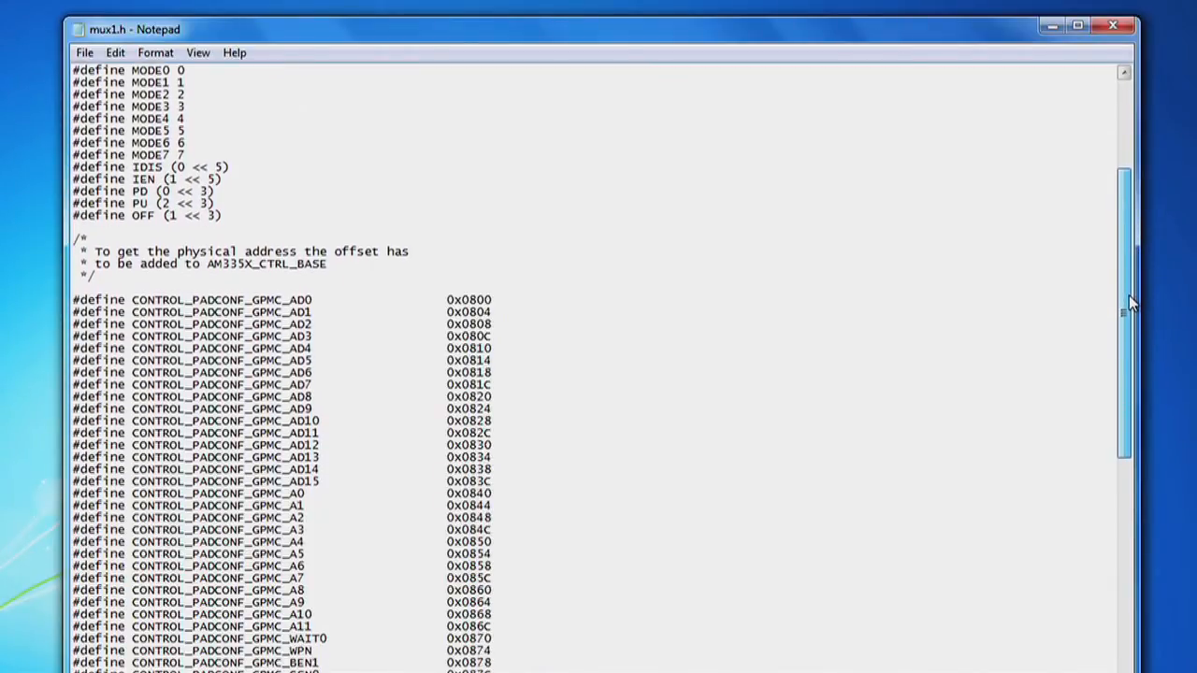
pyautogui.scroll(-3)
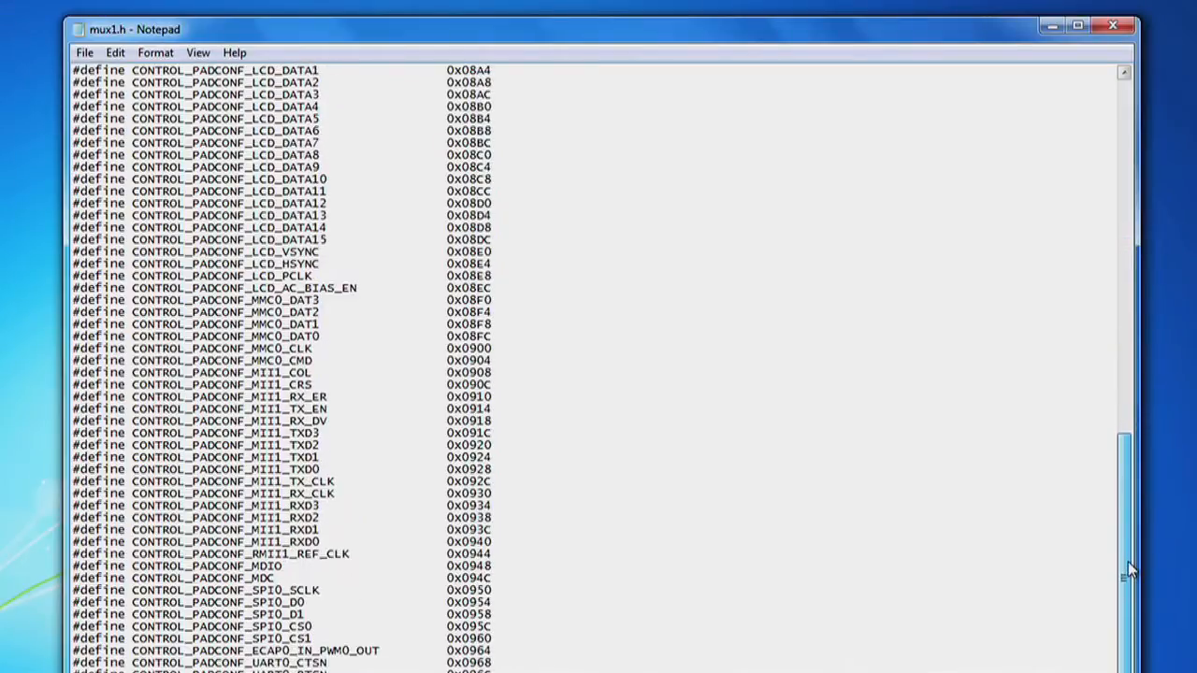
pyautogui.scroll(-3)
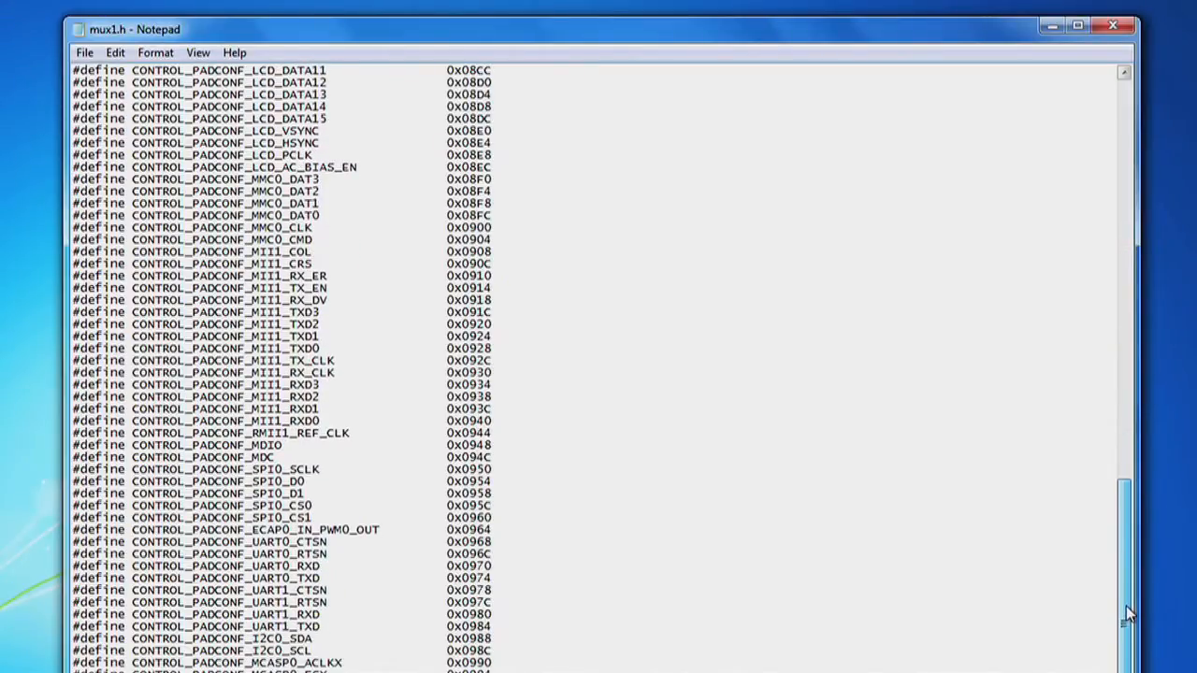